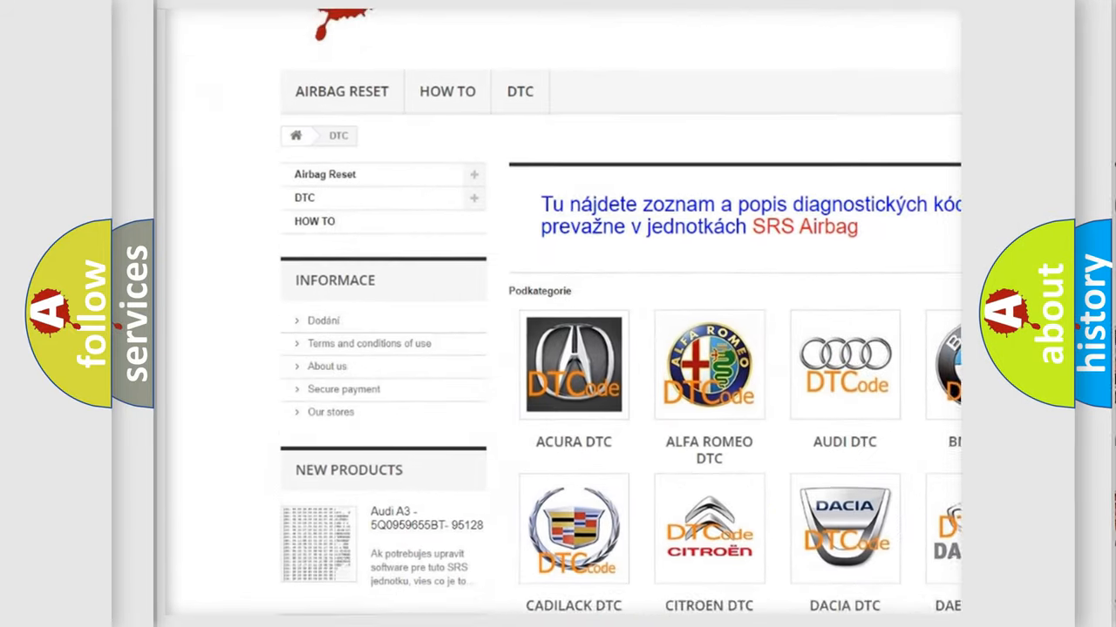
{"action": "scroll", "scroll_direction": "down", "scroll_amount": 3}
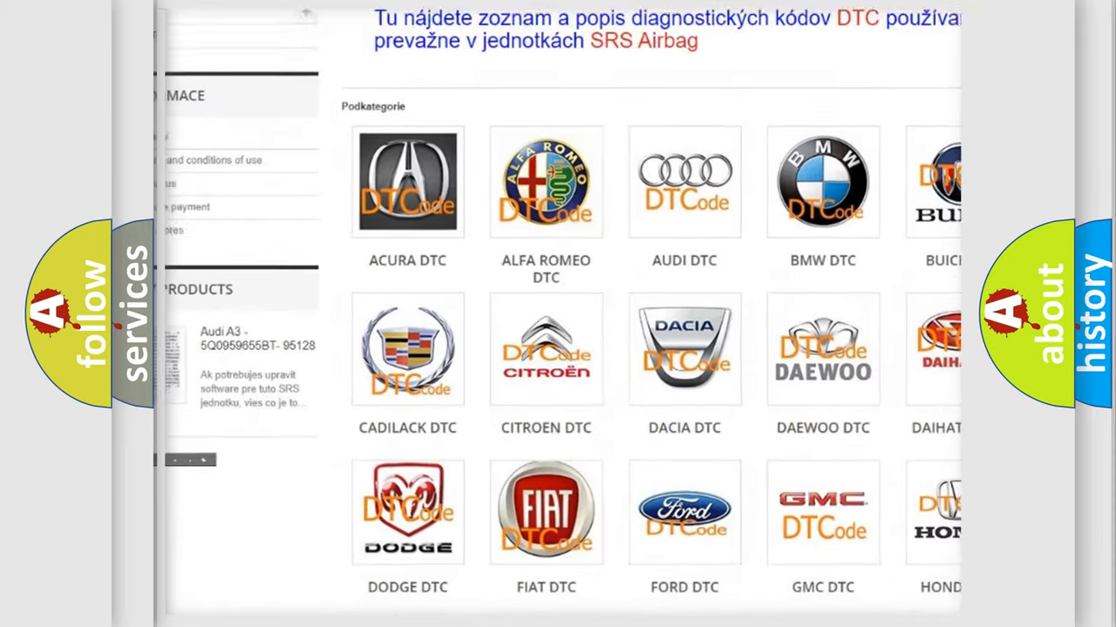
{"action": "scroll", "scroll_direction": "down", "scroll_amount": 3}
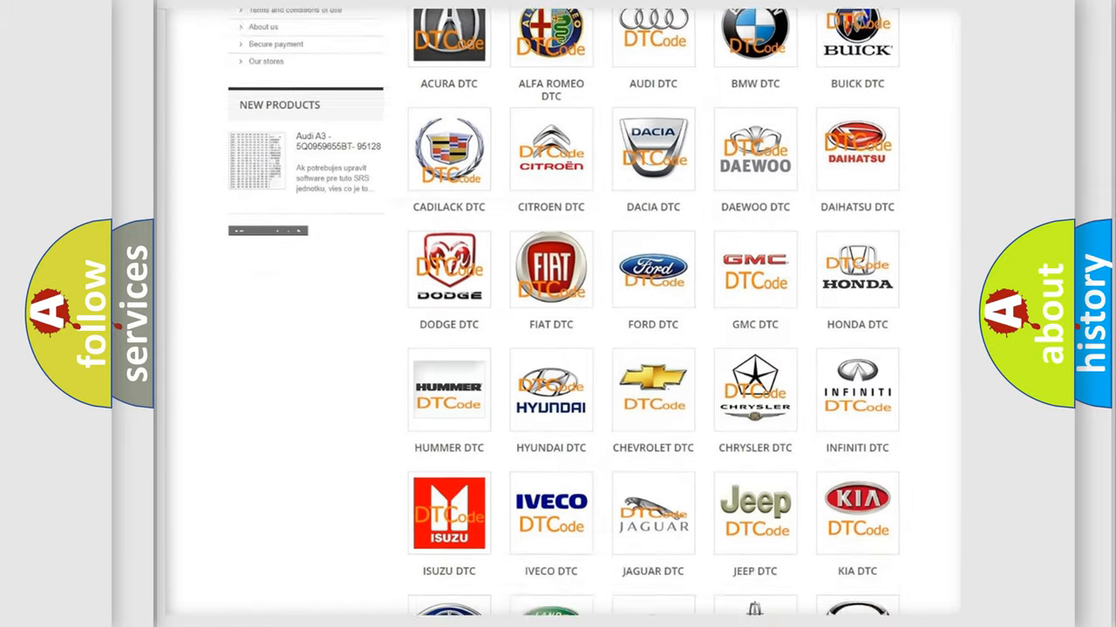
{"action": "scroll", "scroll_direction": "down", "scroll_amount": 3}
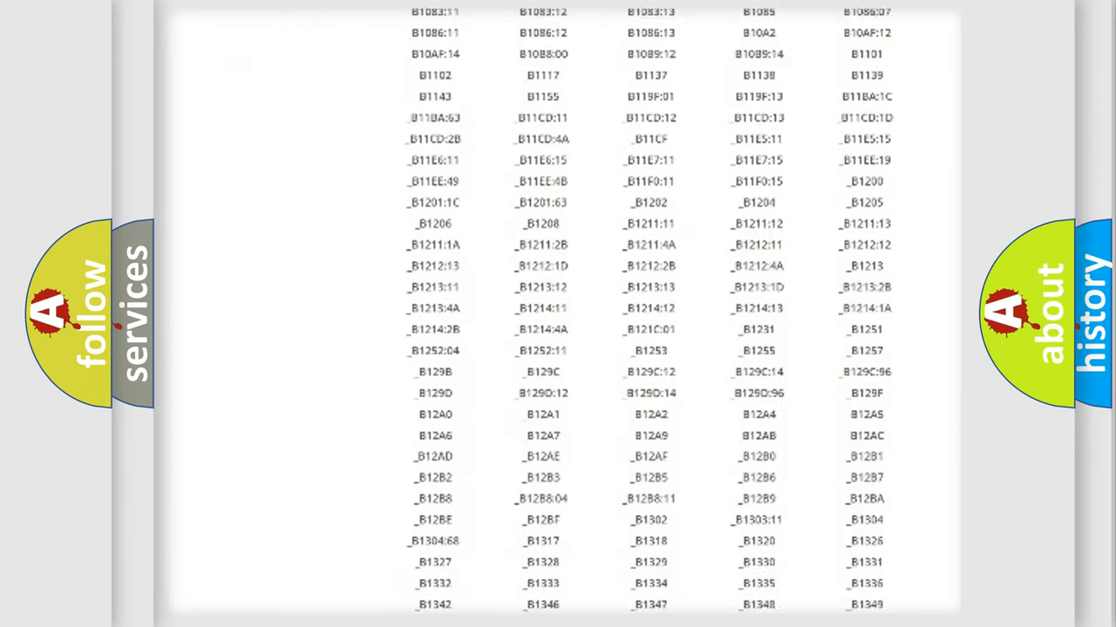
{"action": "scroll", "scroll_direction": "down", "scroll_amount": 3}
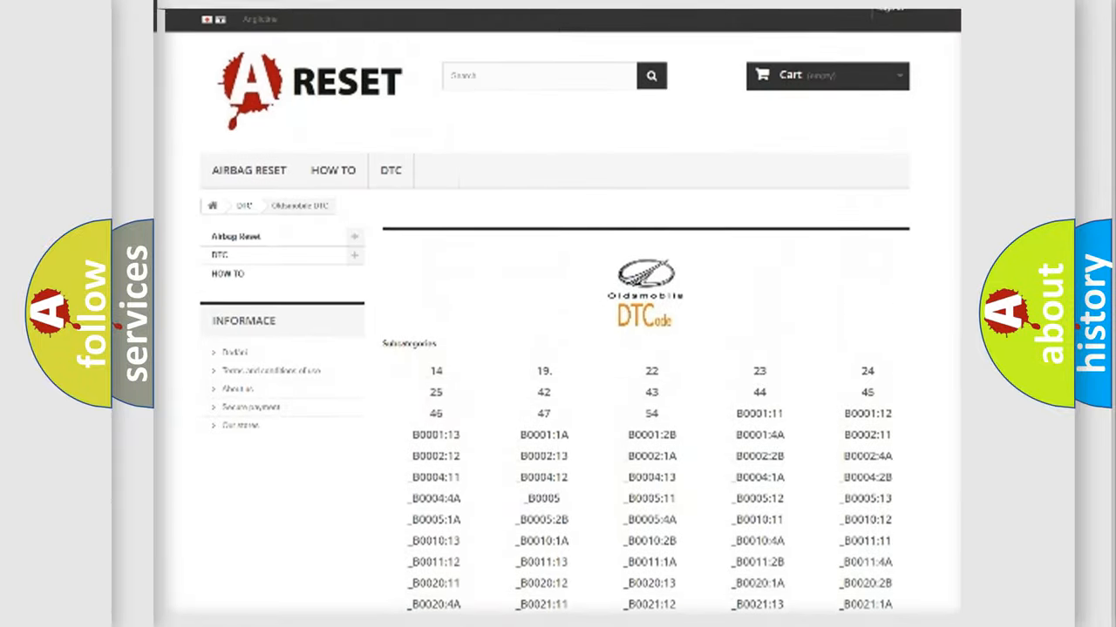
{"action": "scroll", "scroll_direction": "up", "scroll_amount": 3}
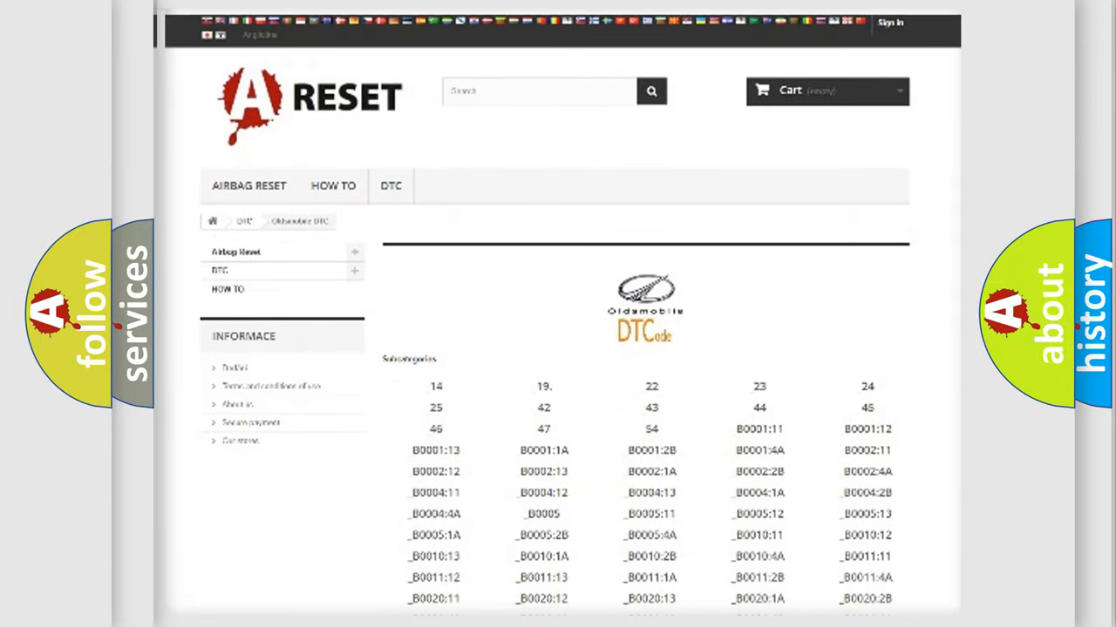